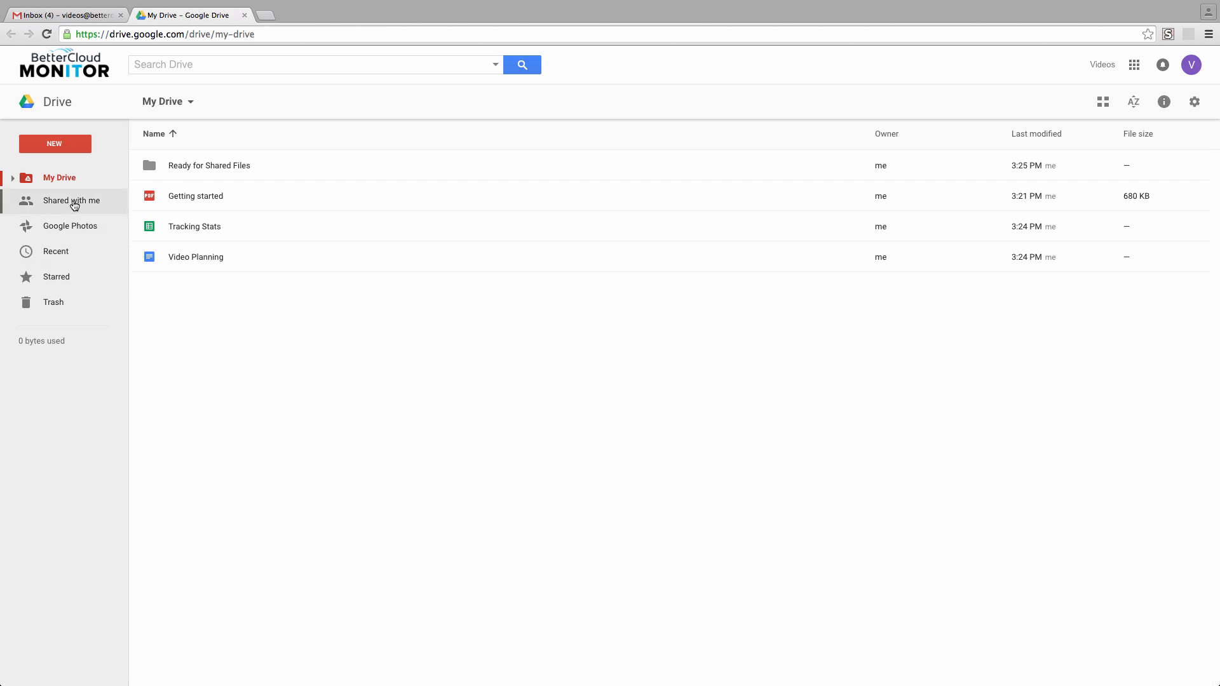
Show the Shared with me list of files others have shared.
{"action": "left_click", "coordinate": [71, 201]}
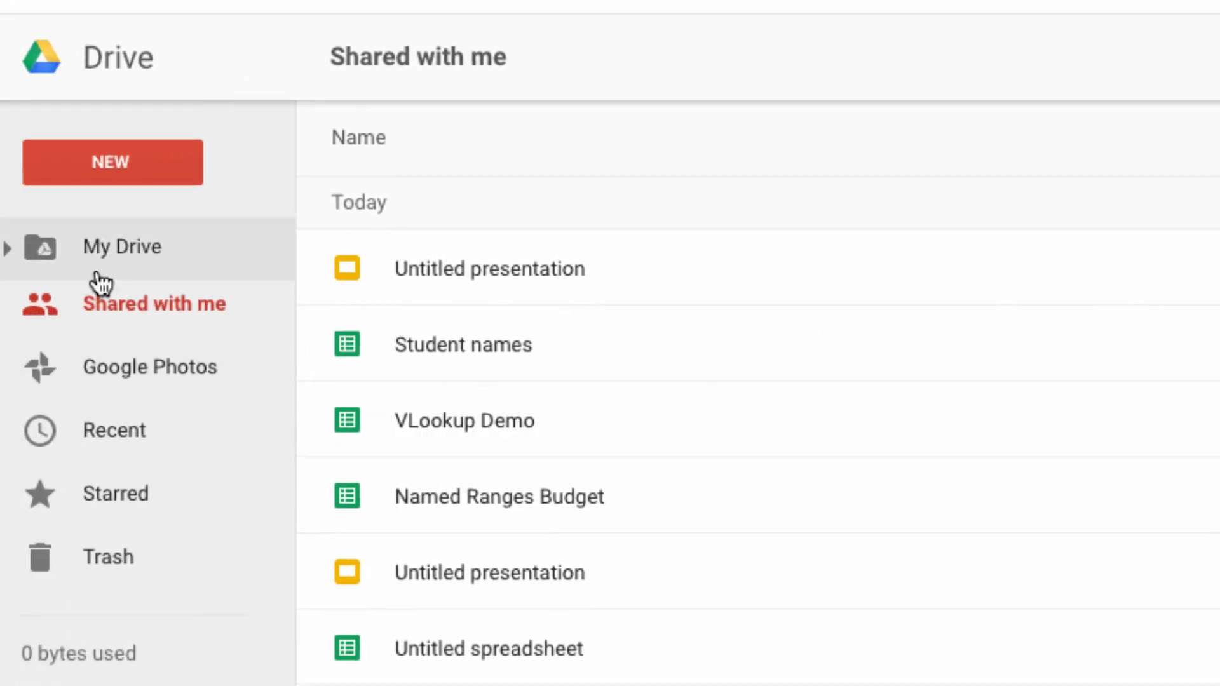
Expand My Drive in the sidebar to reveal the Ready for Shared Files folder.
{"action": "left_click", "coordinate": [8, 247]}
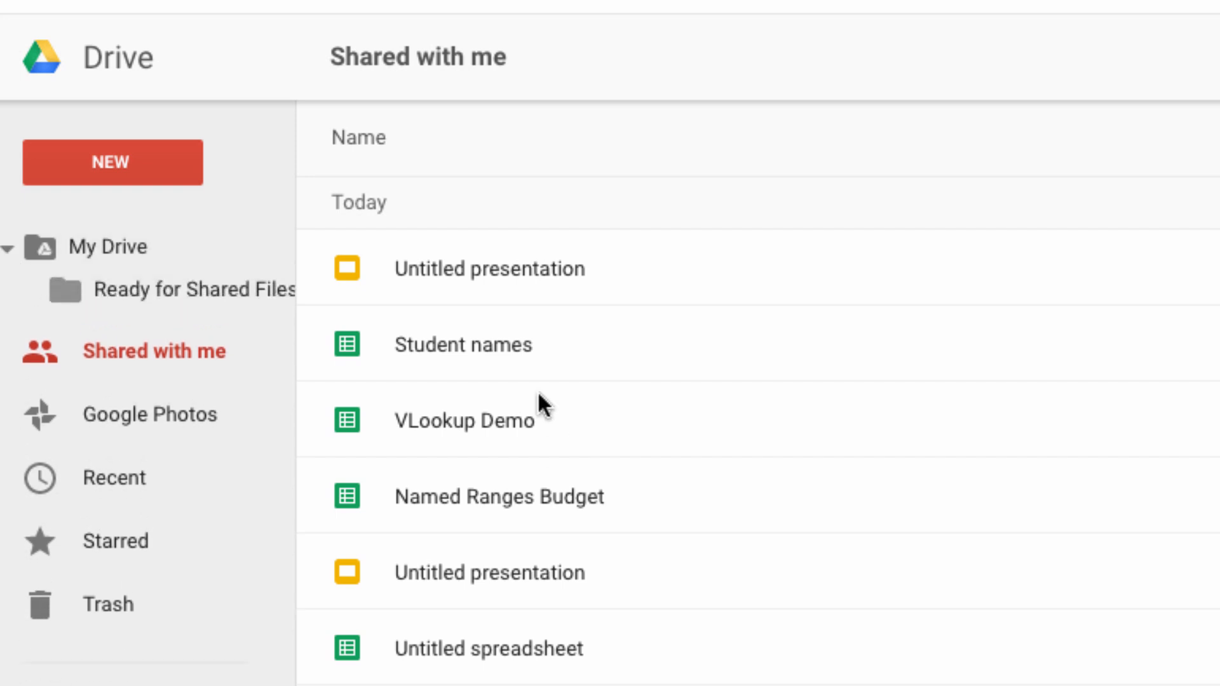
{"action": "mouse_move", "coordinate": [443, 373]}
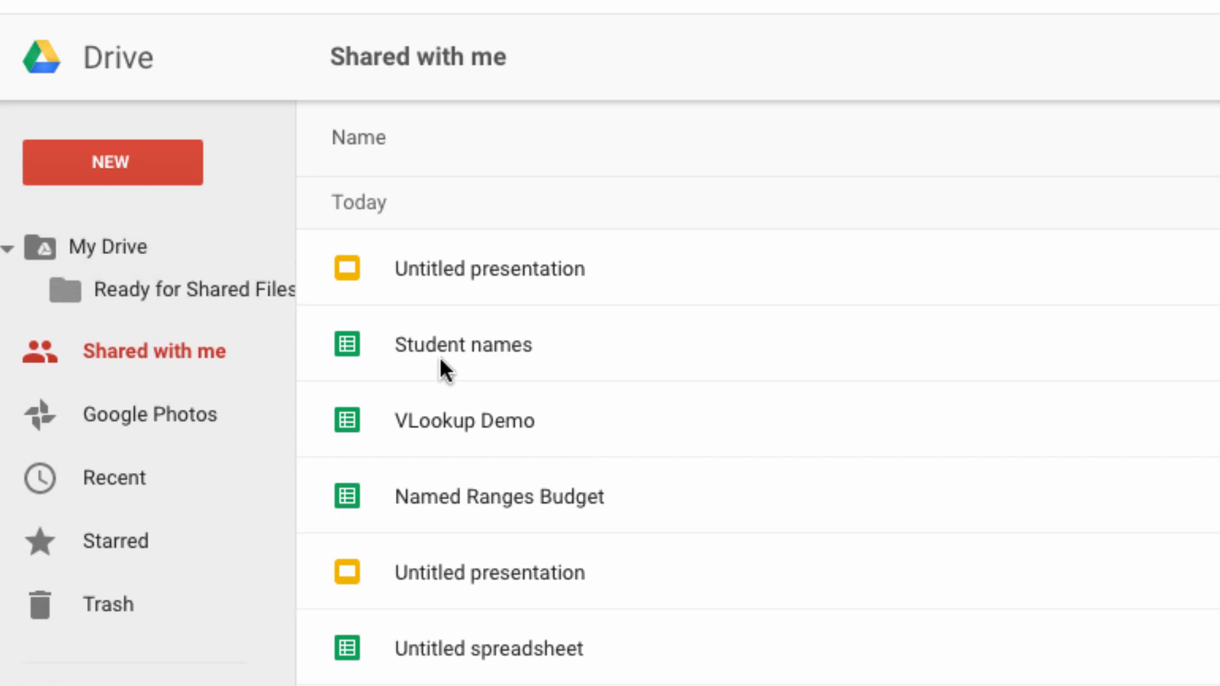
{"action": "mouse_move", "coordinate": [451, 372]}
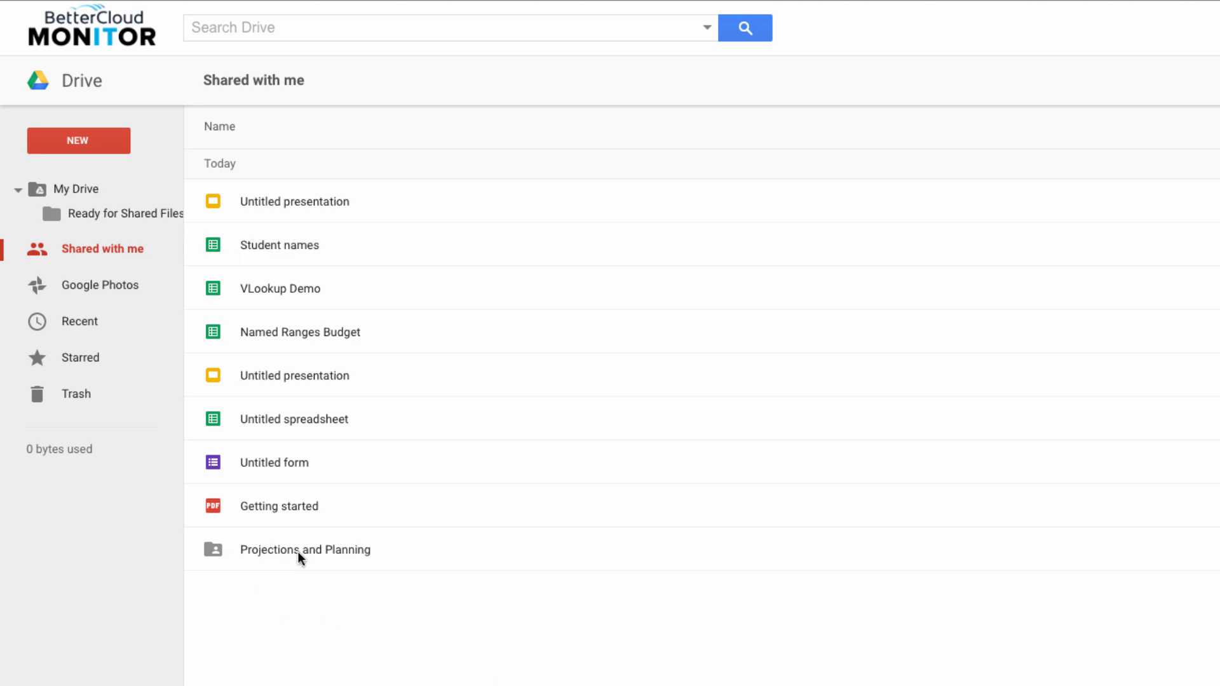
{"action": "mouse_move", "coordinate": [345, 506]}
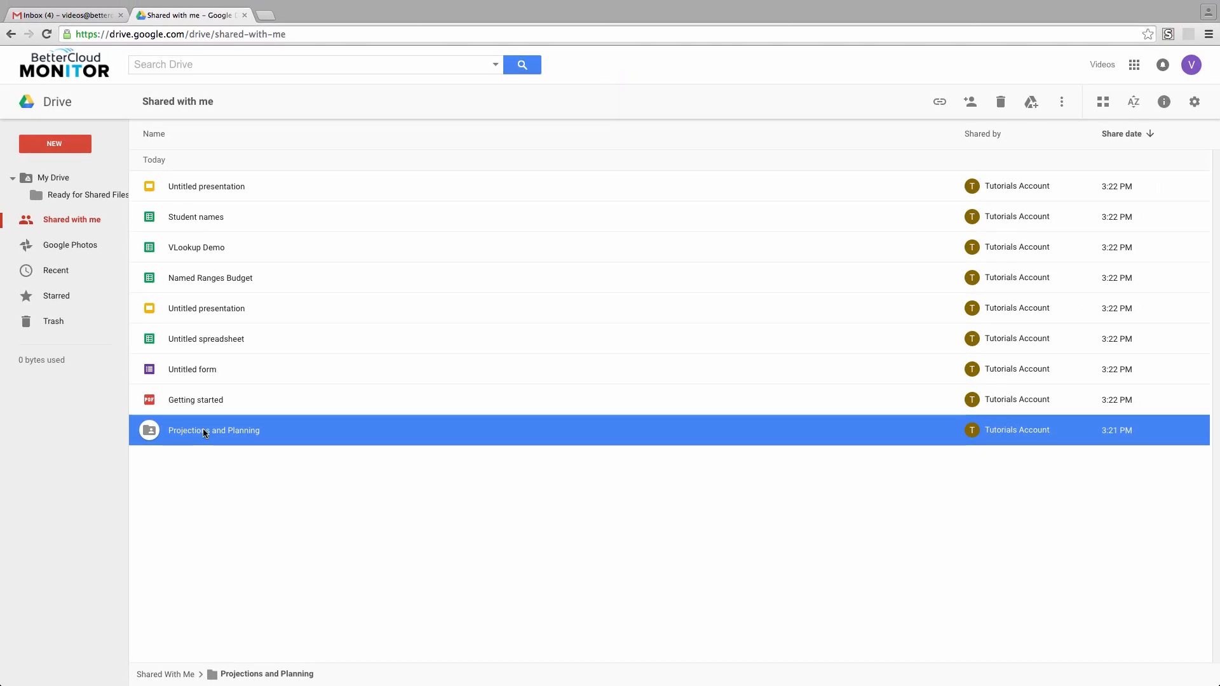
Add the shared Projections and Planning folder to My Drive.
{"action": "left_click", "coordinate": [1030, 102]}
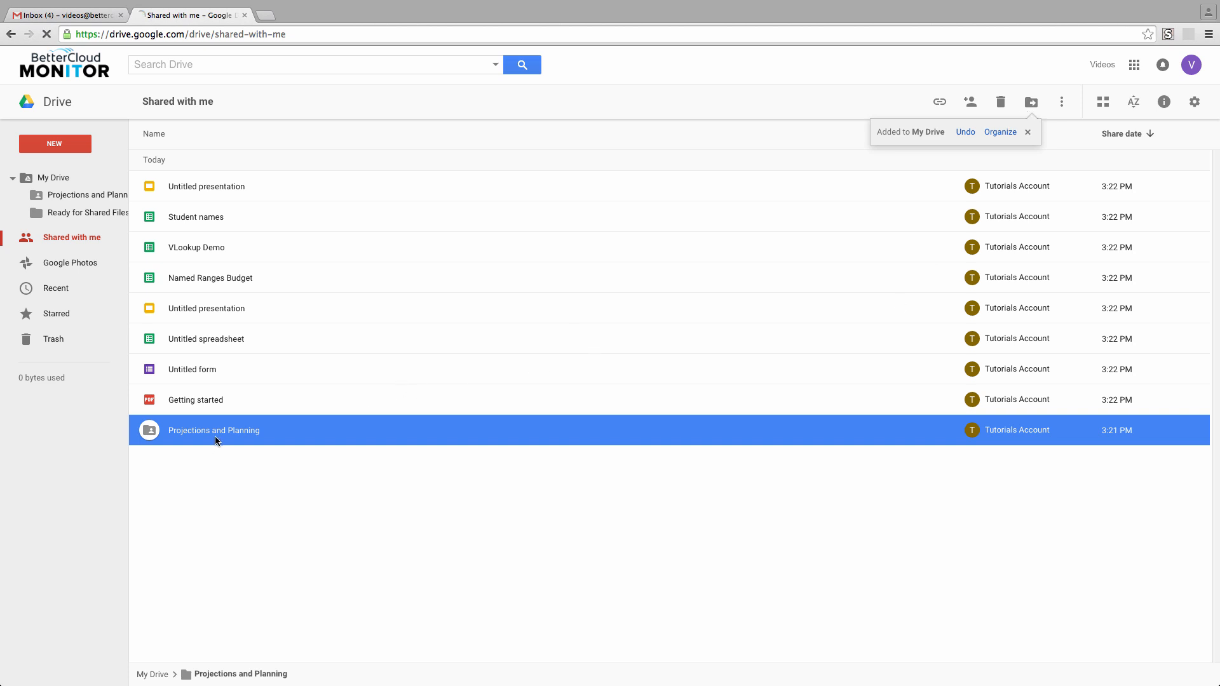
Enter the Projections and Planning folder to view Invoice and its other files.
{"action": "double_click", "coordinate": [212, 430]}
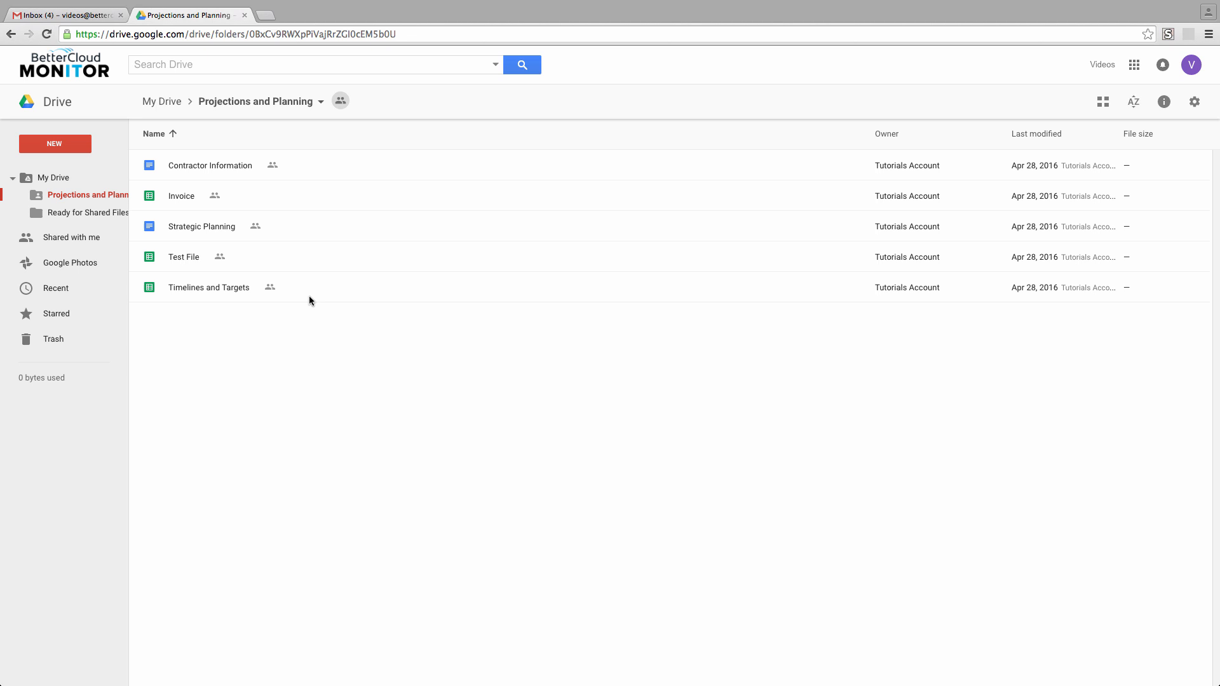
{"action": "mouse_move", "coordinate": [330, 278]}
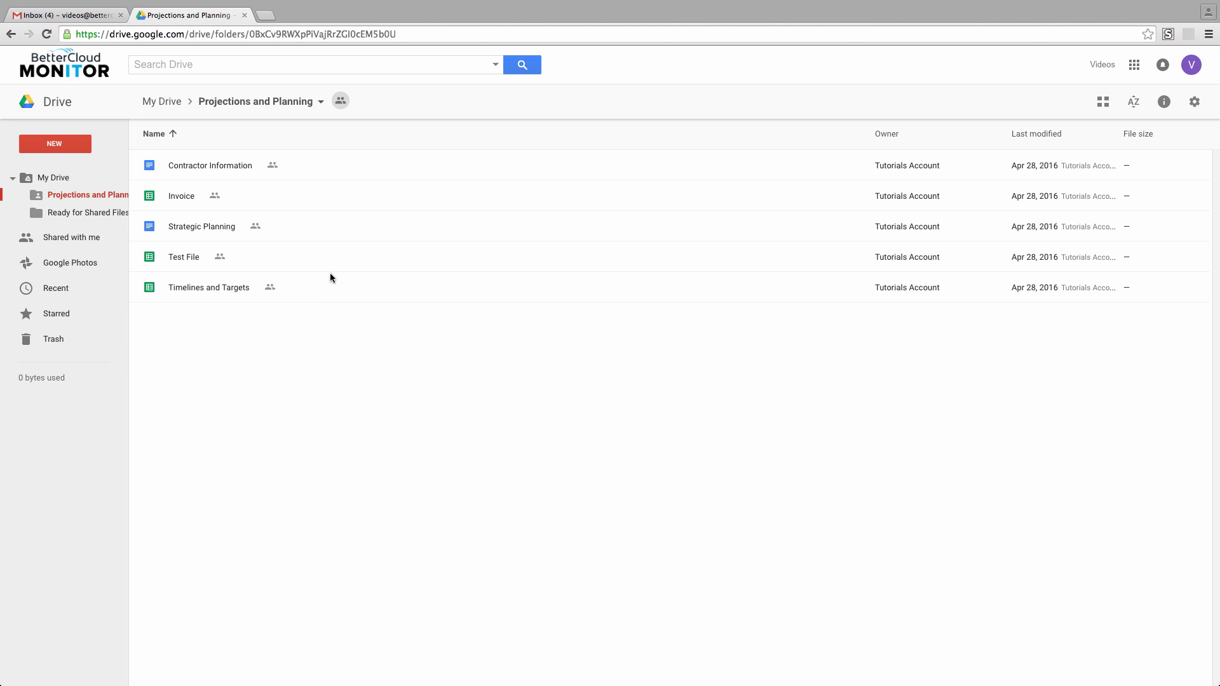
{"action": "mouse_move", "coordinate": [221, 215]}
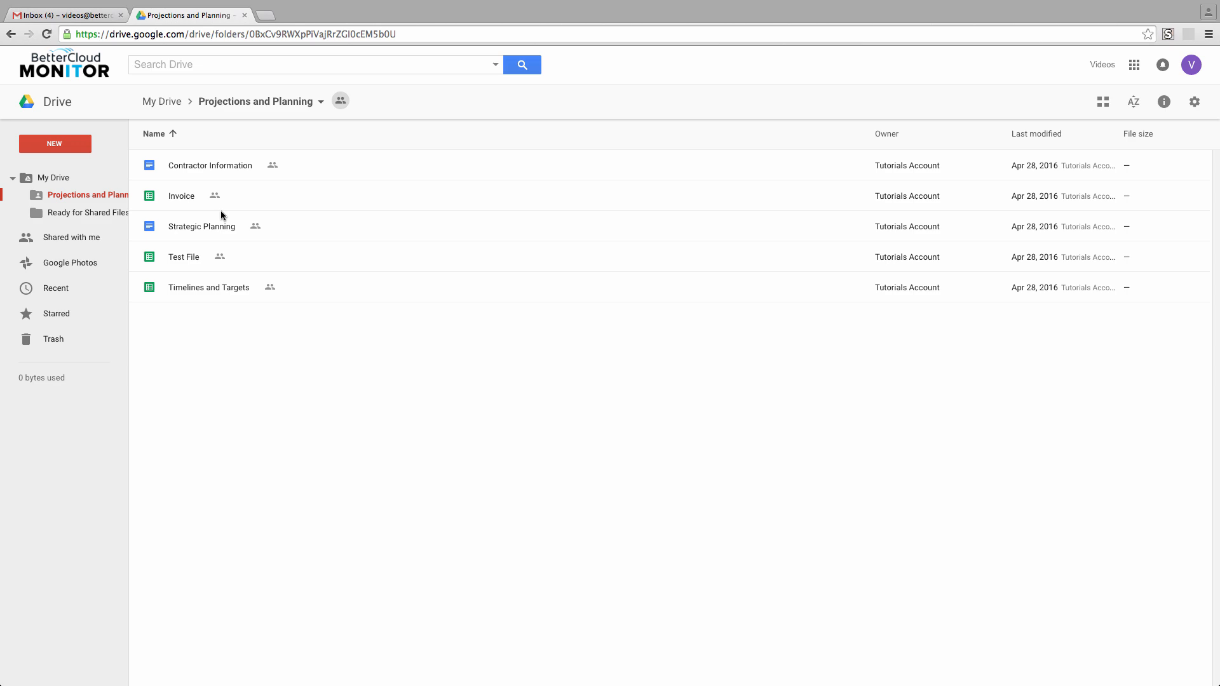
{"action": "mouse_move", "coordinate": [227, 205]}
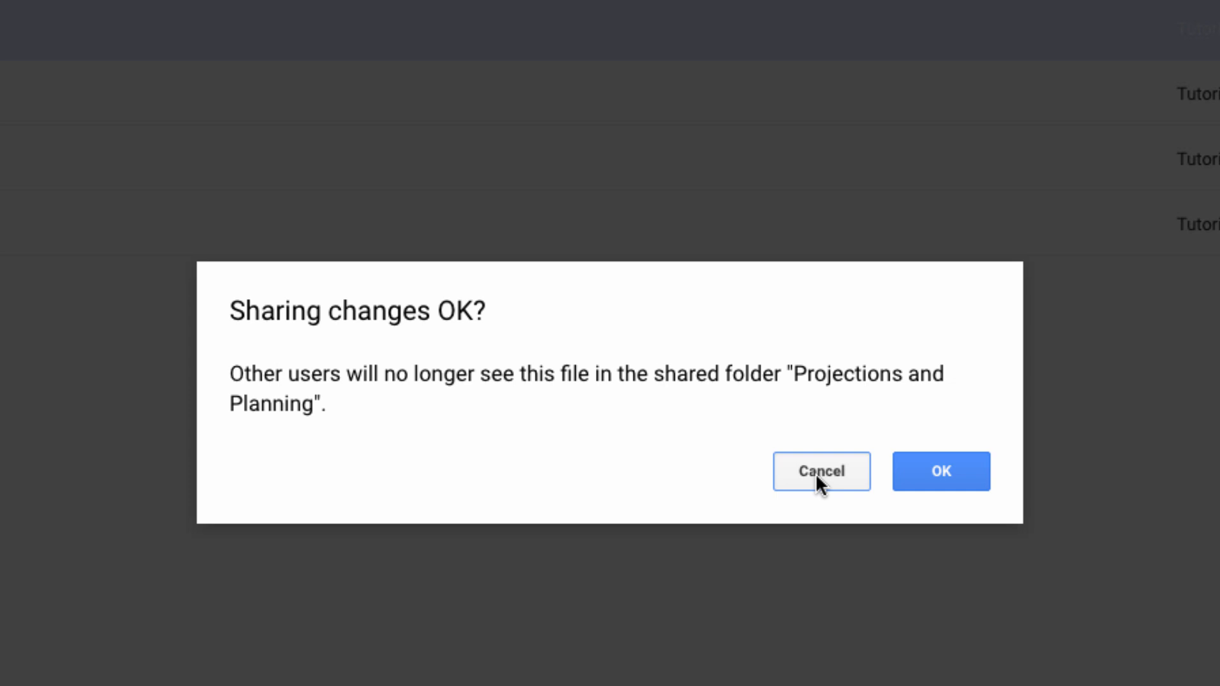
Confirm the sharing change so Invoice is added to Ready for Shared Files.
{"action": "left_click", "coordinate": [822, 472]}
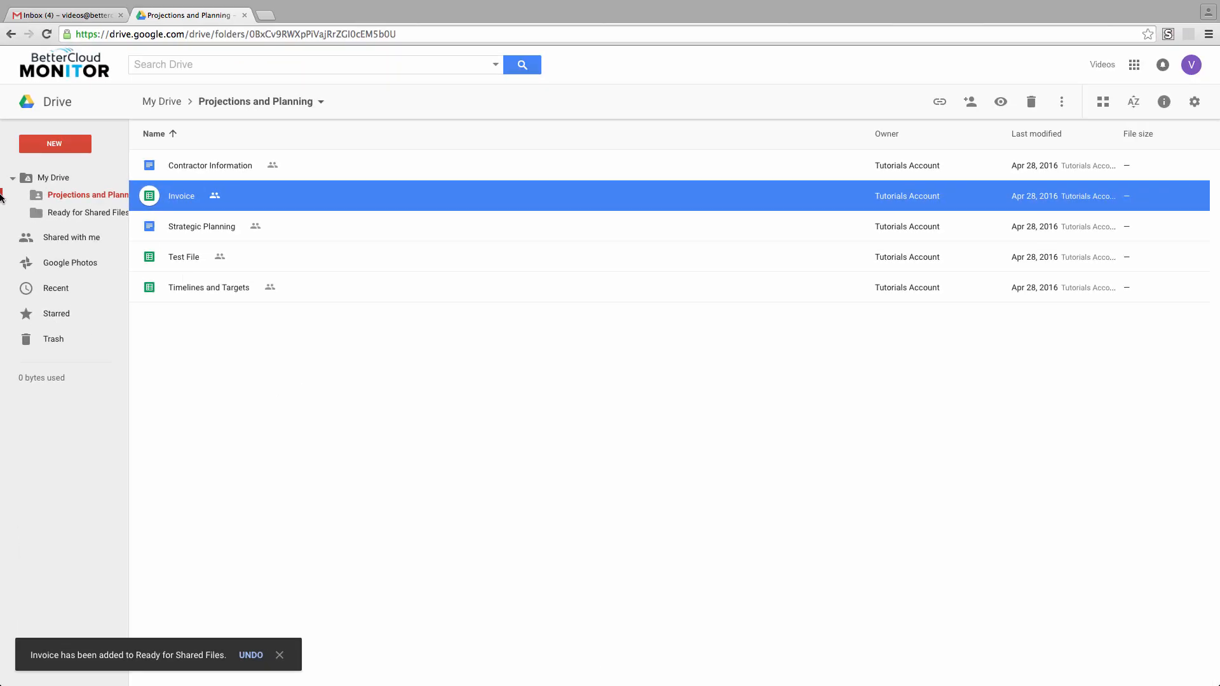
{"action": "mouse_move", "coordinate": [87, 212]}
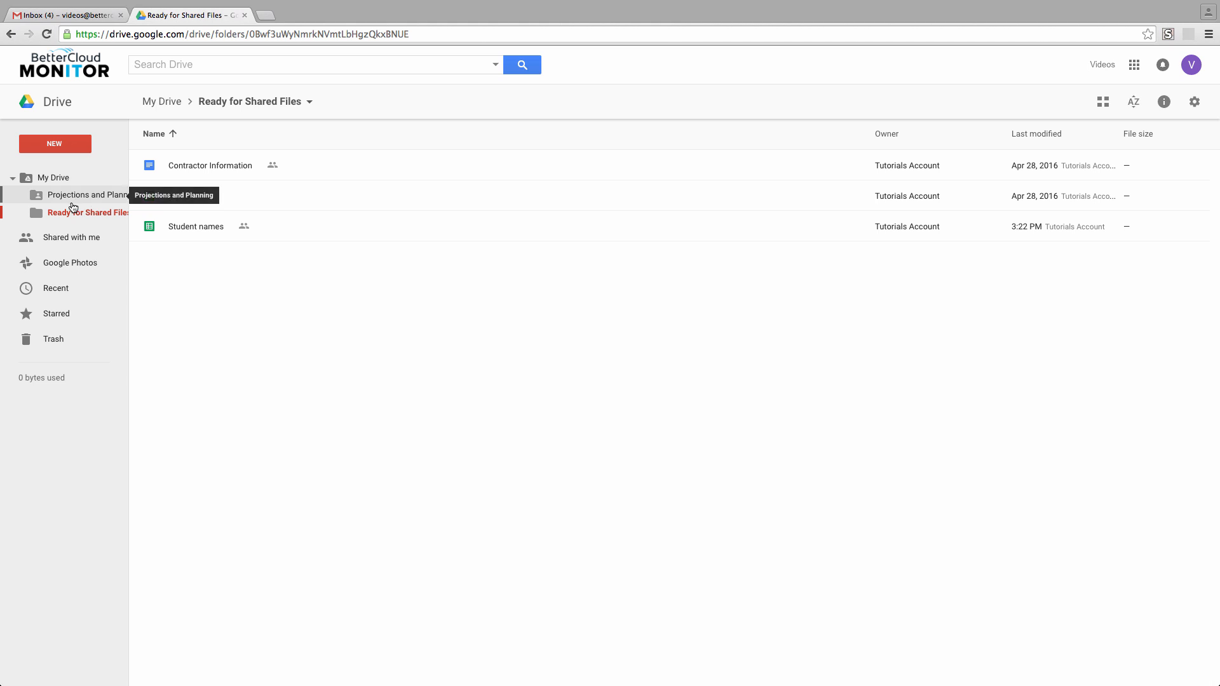
Return to the Shared with me list showing Projections and Planning.
{"action": "left_click", "coordinate": [71, 238]}
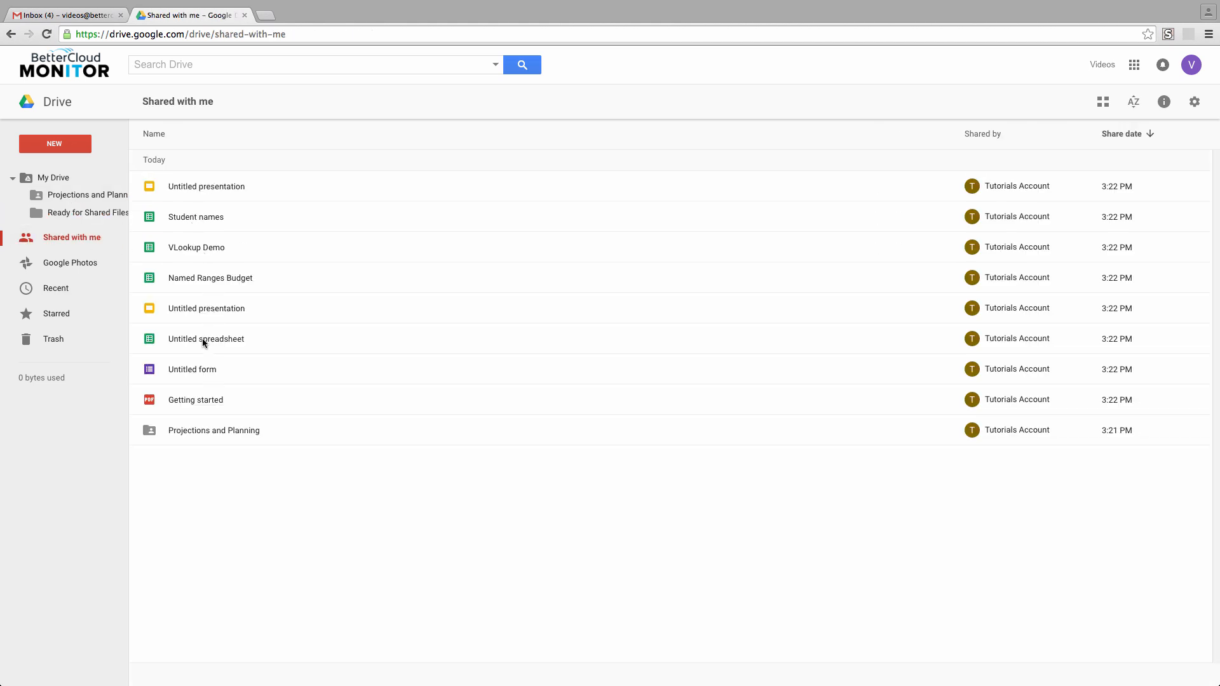